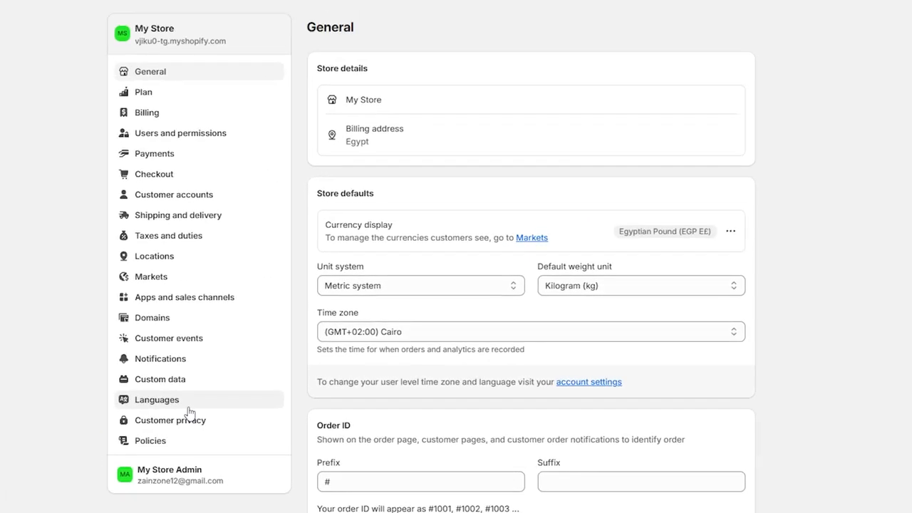
{"action": "mouse_move", "coordinate": [37, 400]}
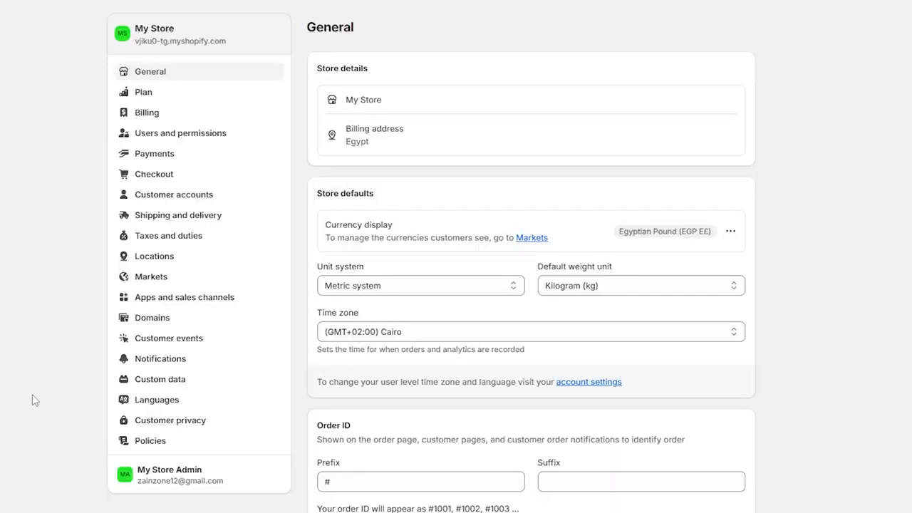
{"action": "mouse_move", "coordinate": [82, 351]}
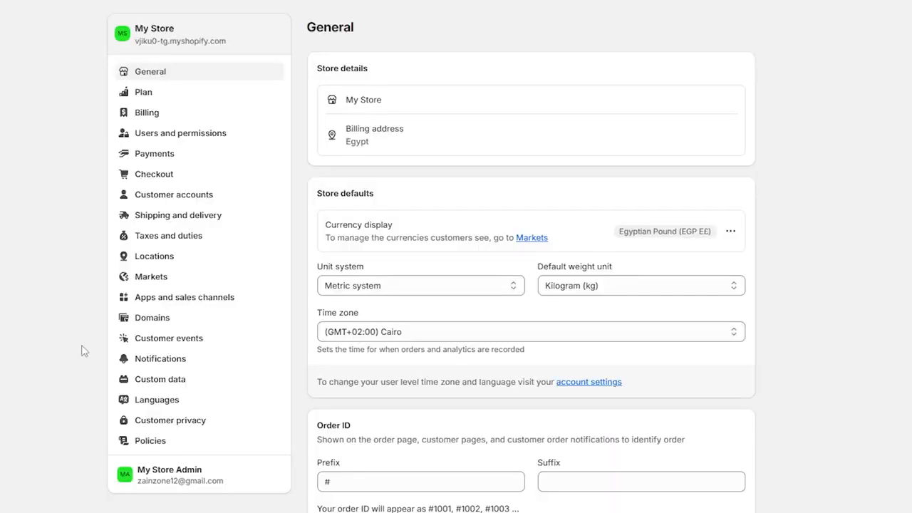
Step: Go to Shipping and delivery and select the General shipping rates profile
{"action": "left_click", "coordinate": [177, 214]}
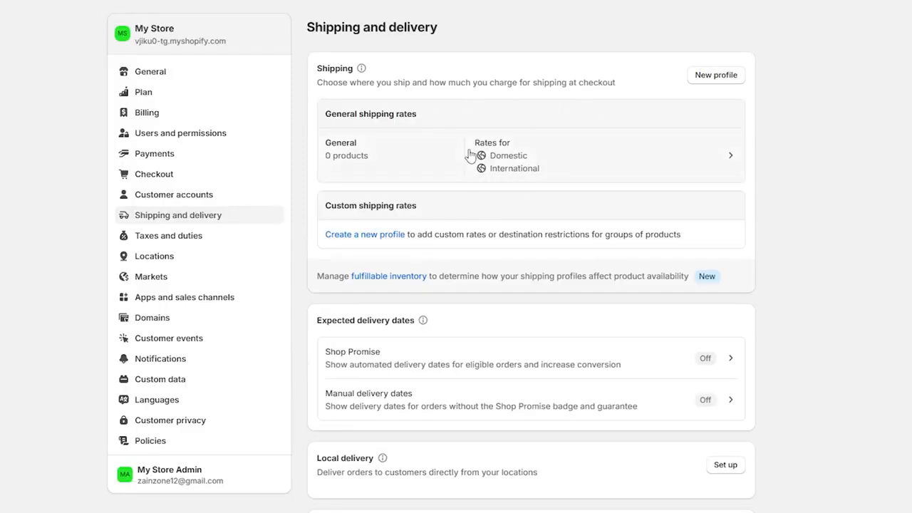
{"action": "mouse_move", "coordinate": [840, 50]}
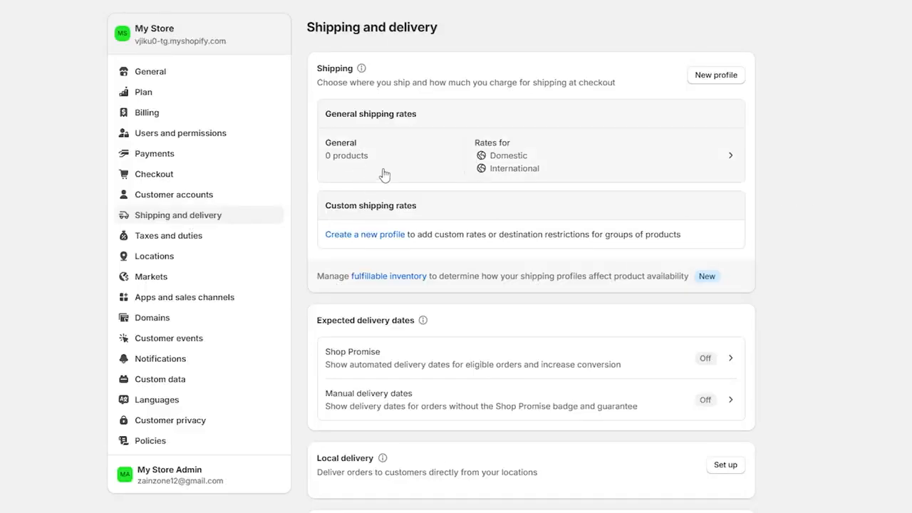
{"action": "mouse_move", "coordinate": [435, 167]}
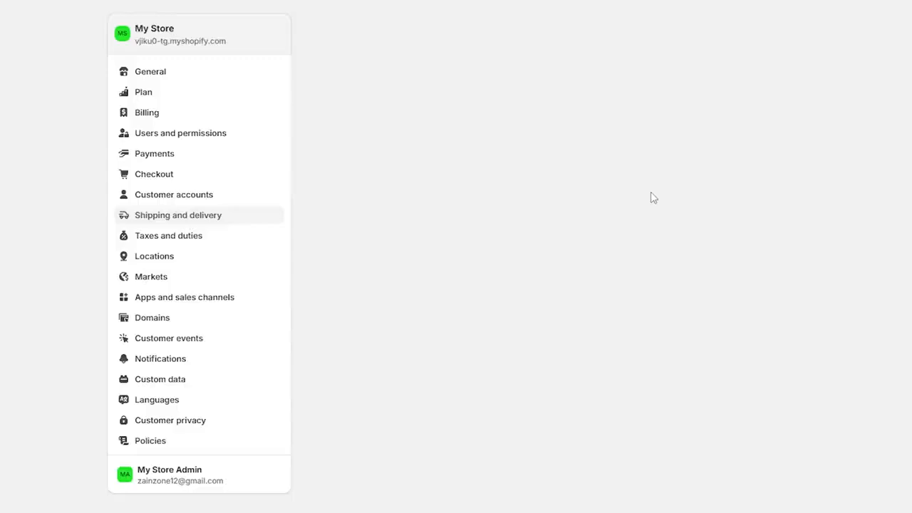
{"action": "left_click", "coordinate": [176, 214]}
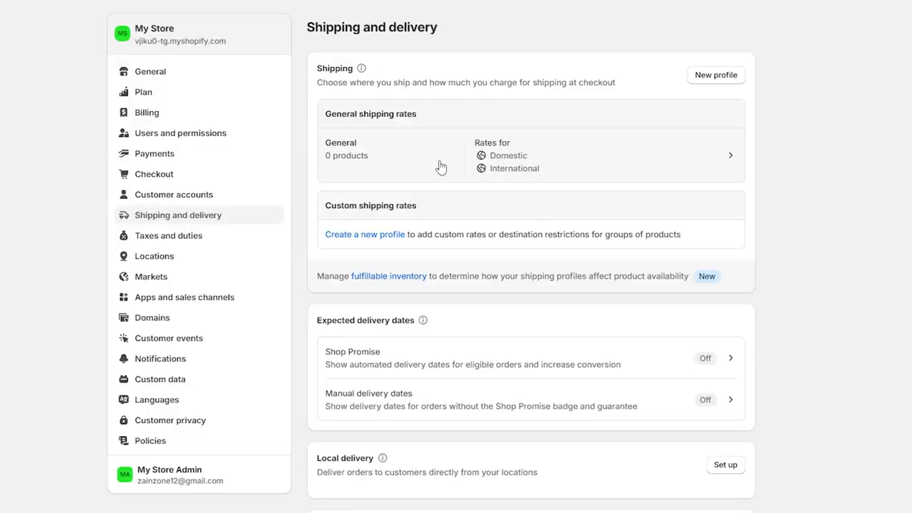
{"action": "mouse_move", "coordinate": [427, 159]}
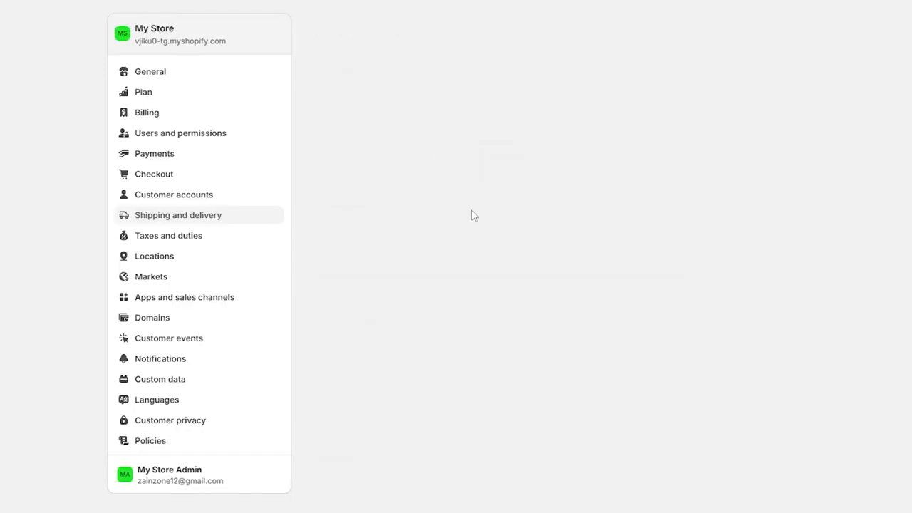
Step: View the General profile's shipping zones: Domestic Egypt free Standard and International Standard £970.00
{"action": "left_click", "coordinate": [178, 213]}
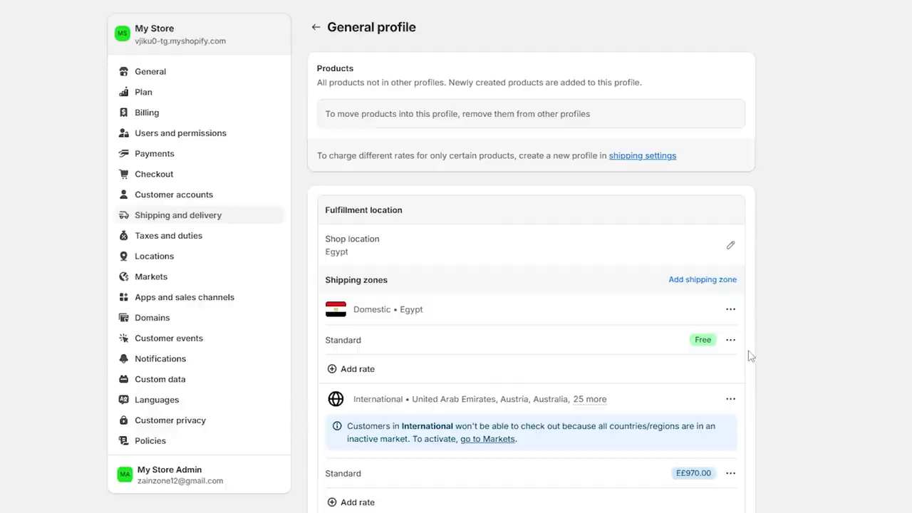
{"action": "scroll", "scroll_direction": "down", "scroll_amount": 3}
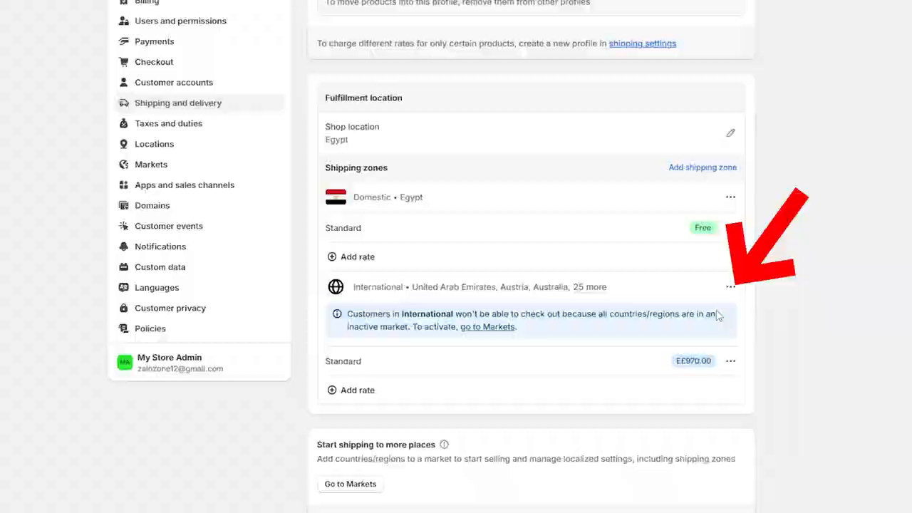
Step: Edit the International zone's country list, leaving Hong Kong SAR, Japan, Malaysia and 24 more
{"action": "left_click", "coordinate": [730, 286]}
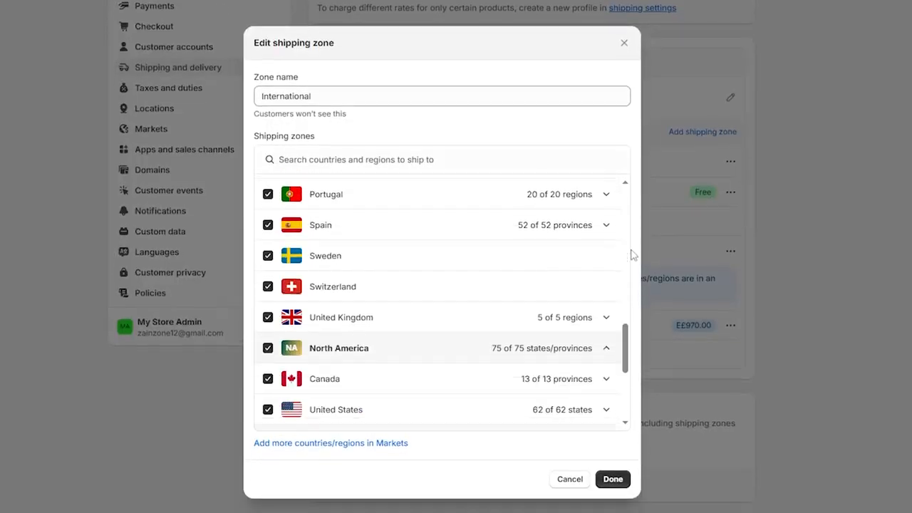
{"action": "scroll", "scroll_direction": "down", "scroll_amount": 3}
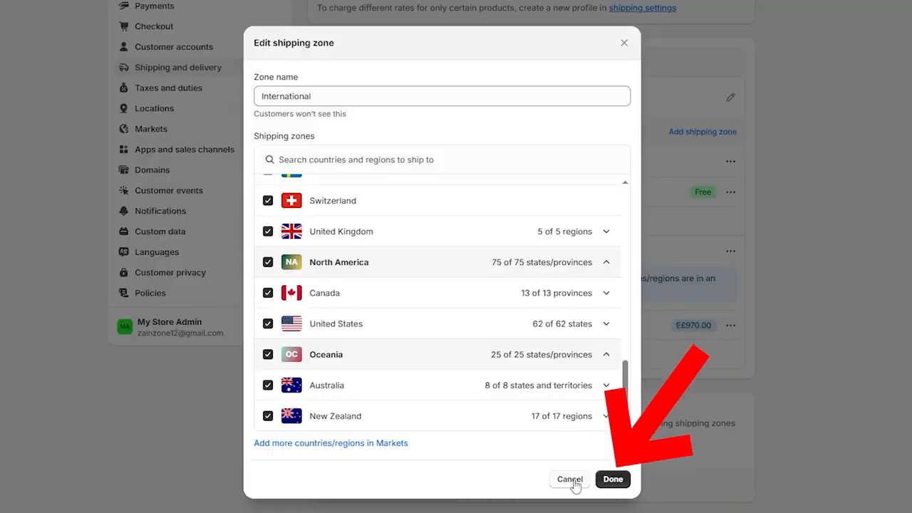
{"action": "left_click", "coordinate": [612, 479]}
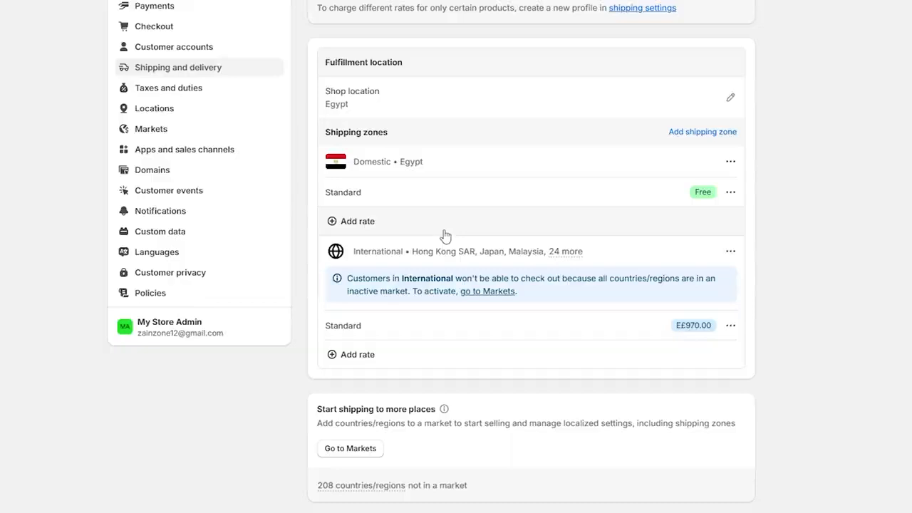
{"action": "mouse_move", "coordinate": [834, 239]}
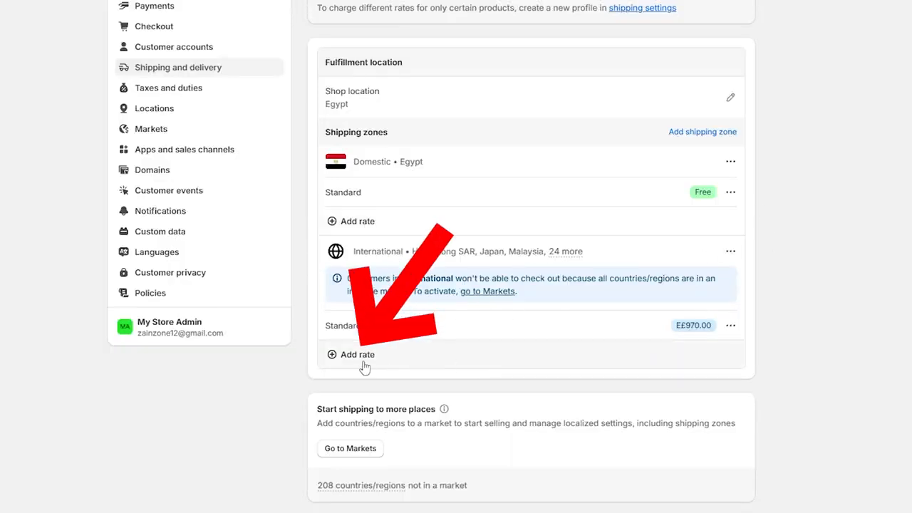
Step: Start a new International rate and try carrier-calculated rates before returning to a flat rate
{"action": "left_click", "coordinate": [356, 354]}
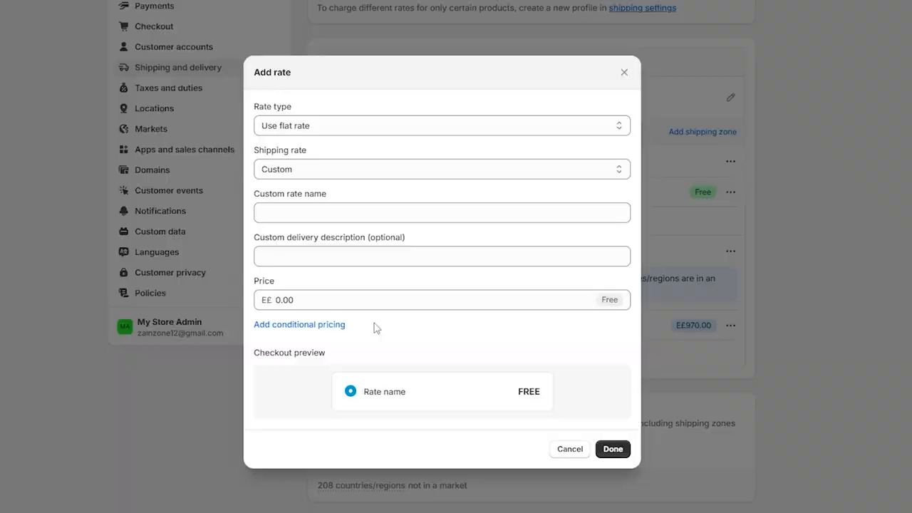
{"action": "left_click", "coordinate": [441, 213]}
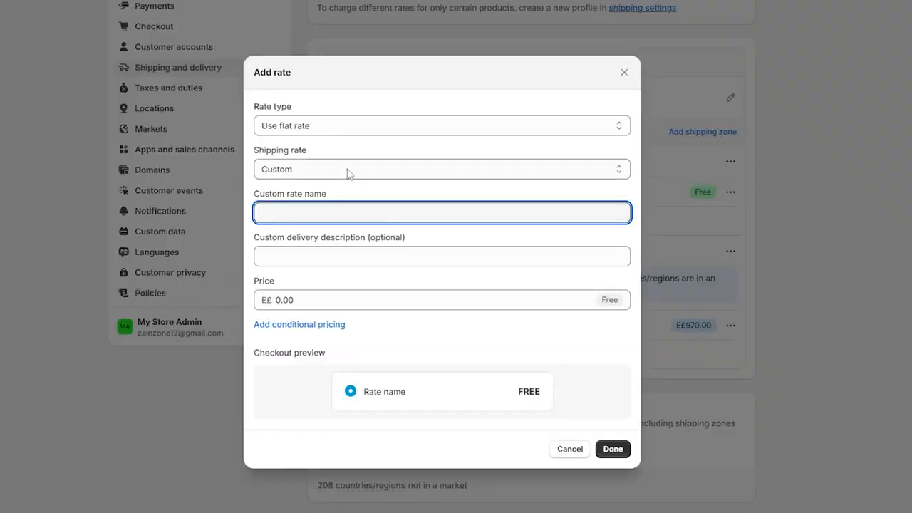
{"action": "left_click", "coordinate": [442, 126]}
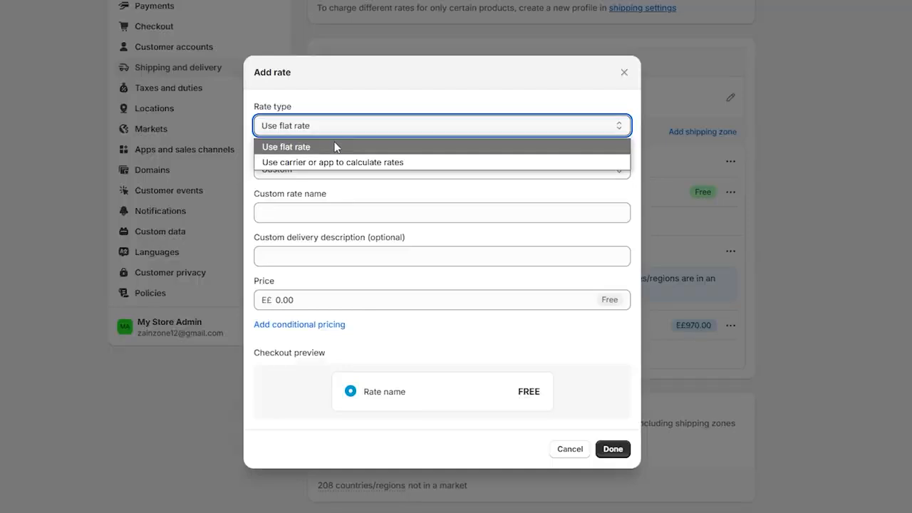
{"action": "left_click", "coordinate": [331, 163]}
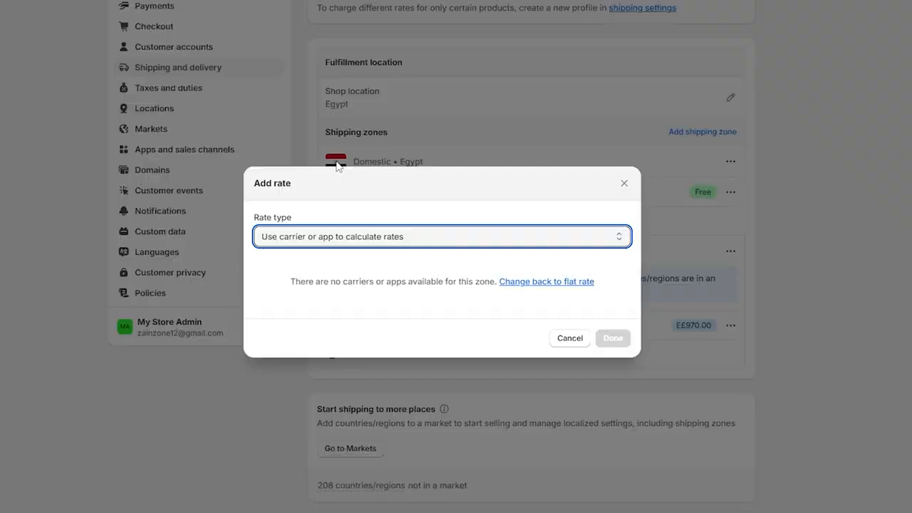
{"action": "mouse_move", "coordinate": [568, 287]}
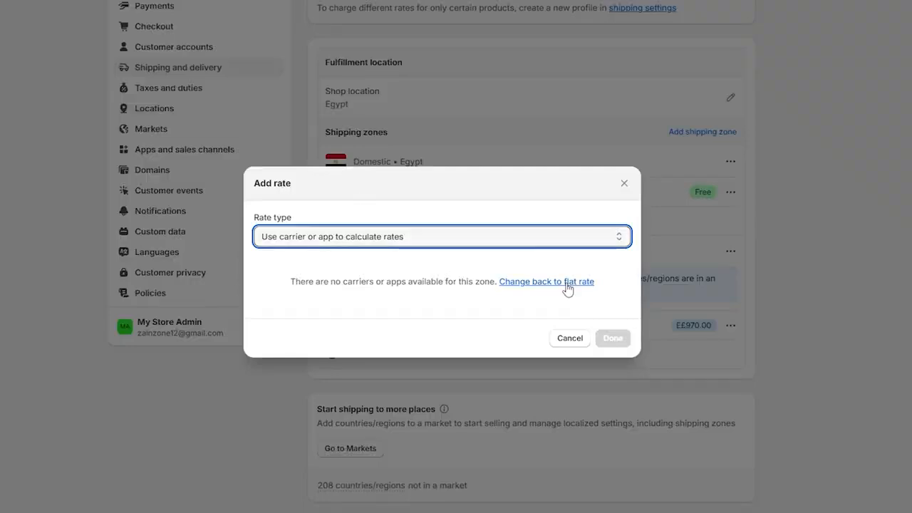
{"action": "left_click", "coordinate": [546, 280]}
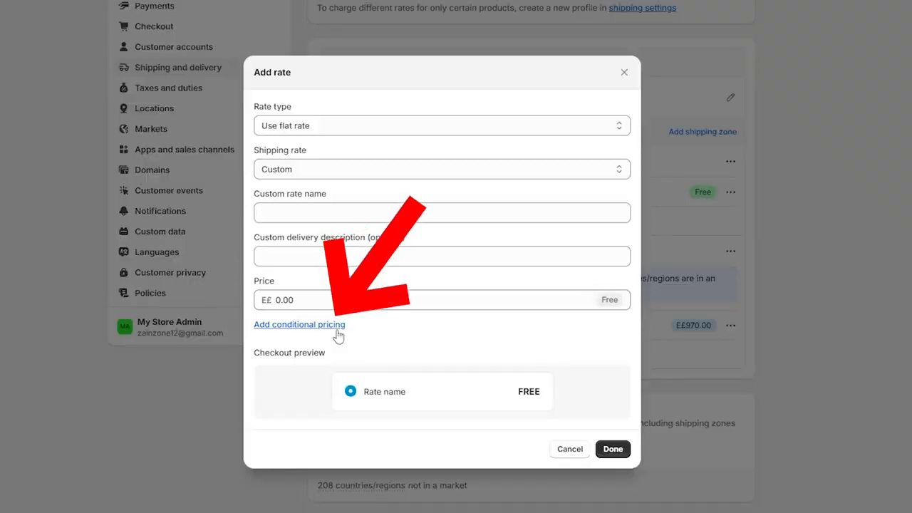
Step: Set the rate's conditional pricing to Based on order price, then close the form without adding it
{"action": "left_click", "coordinate": [299, 325]}
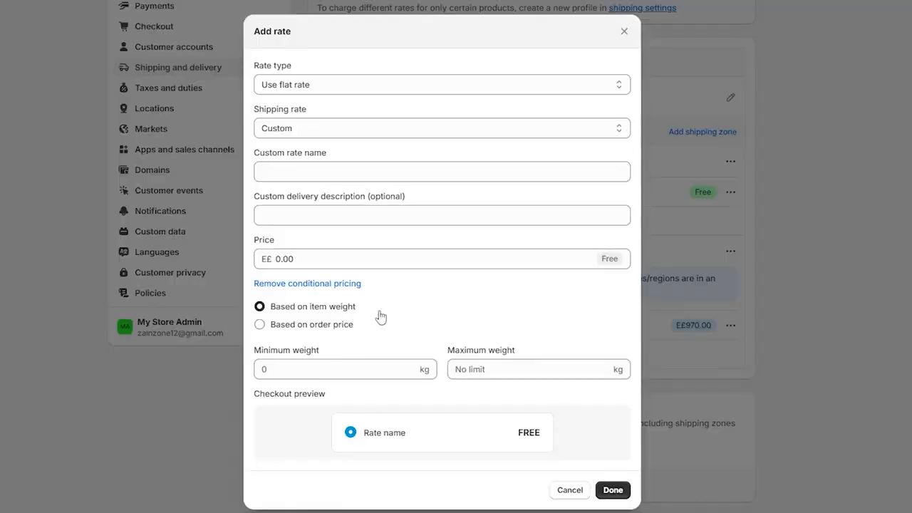
{"action": "mouse_move", "coordinate": [325, 330]}
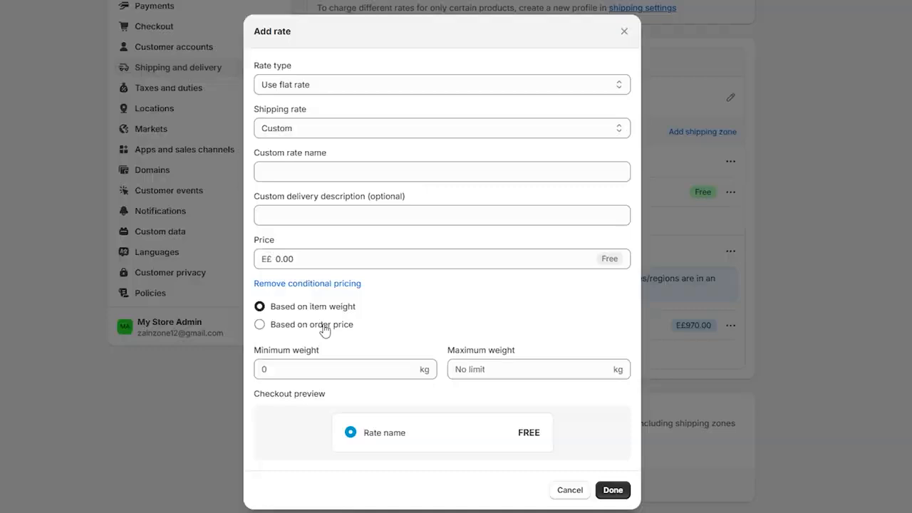
{"action": "mouse_move", "coordinate": [345, 316]}
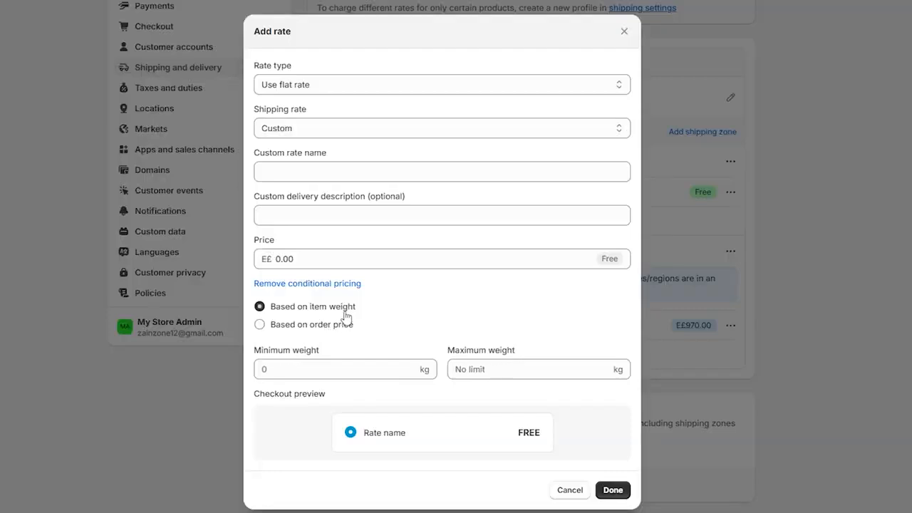
{"action": "left_click", "coordinate": [259, 324]}
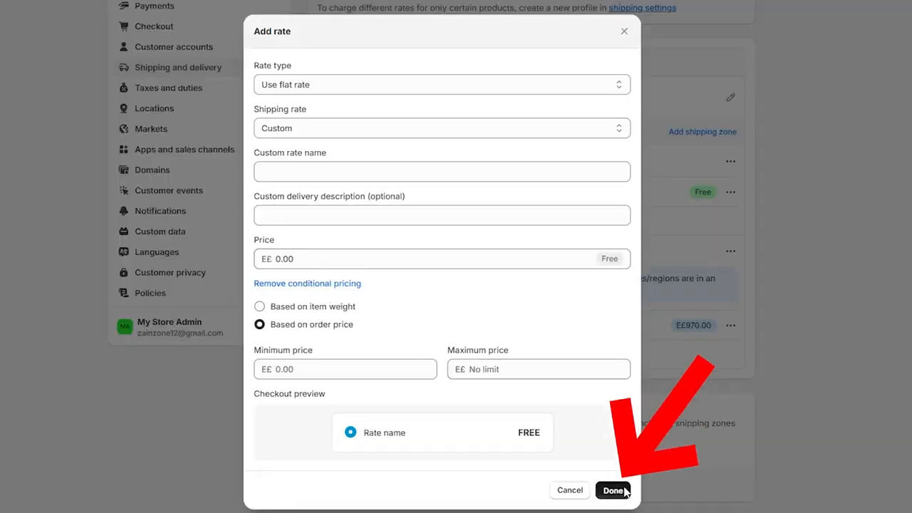
{"action": "left_click", "coordinate": [613, 491]}
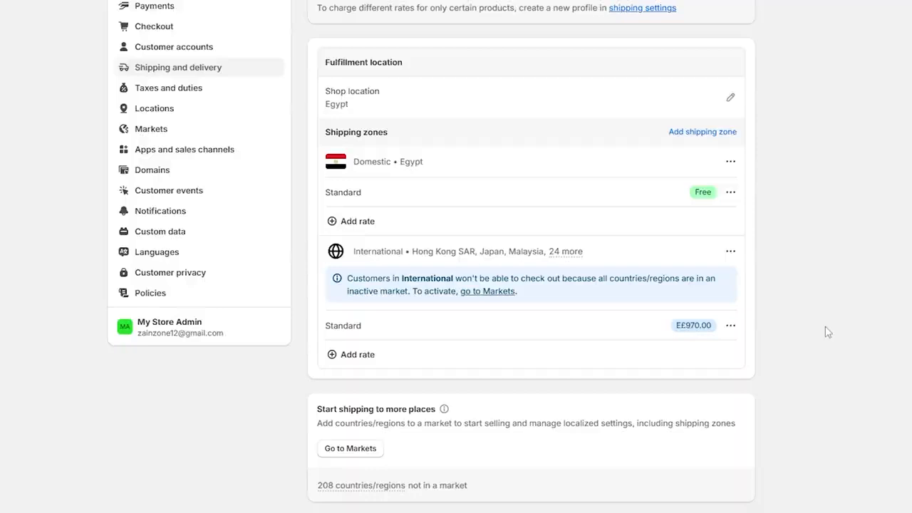
{"action": "left_click", "coordinate": [730, 251]}
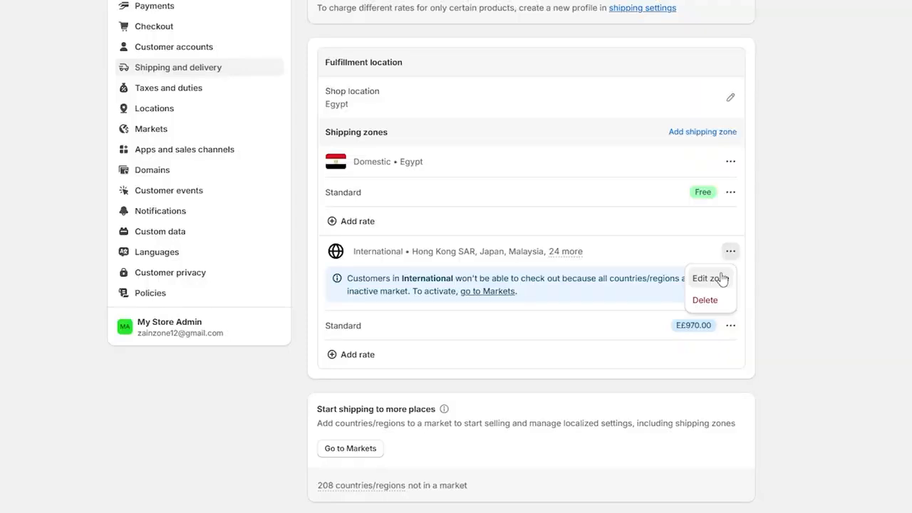
{"action": "left_click", "coordinate": [791, 281]}
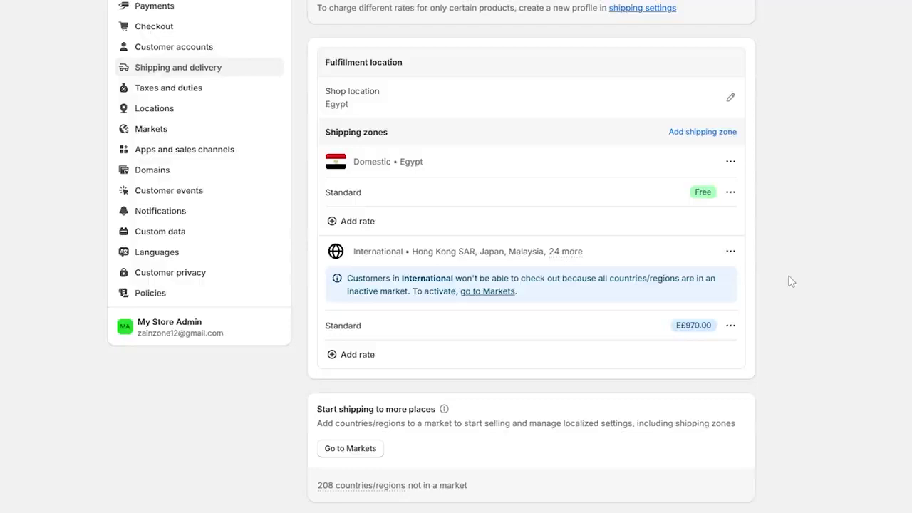
{"action": "mouse_move", "coordinate": [767, 305]}
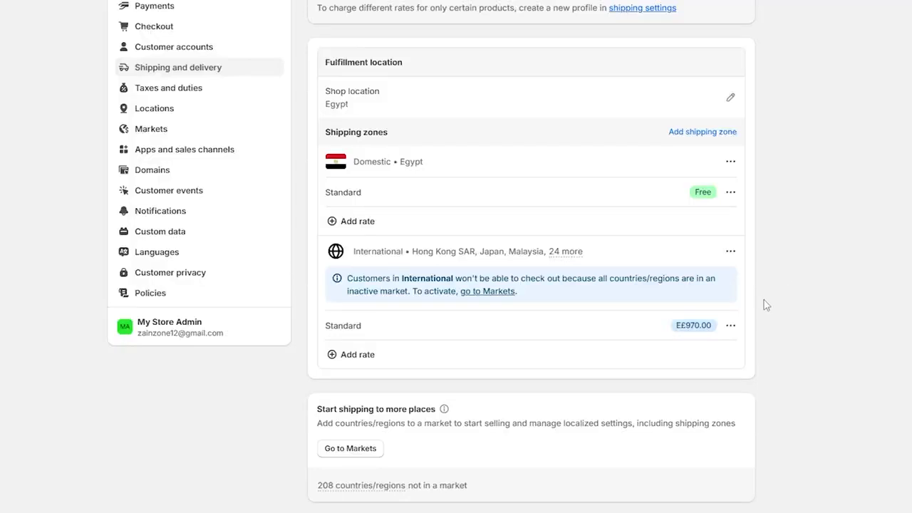
{"action": "mouse_move", "coordinate": [431, 267]}
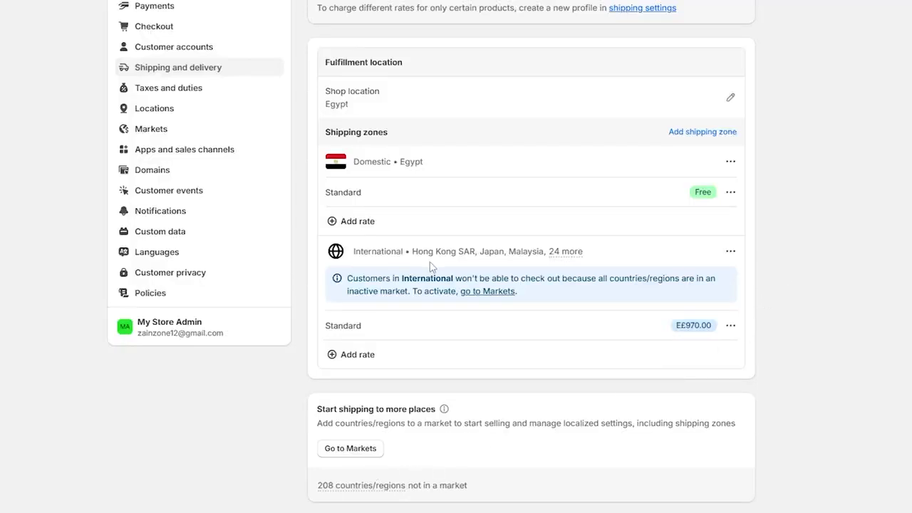
{"action": "mouse_move", "coordinate": [561, 276]}
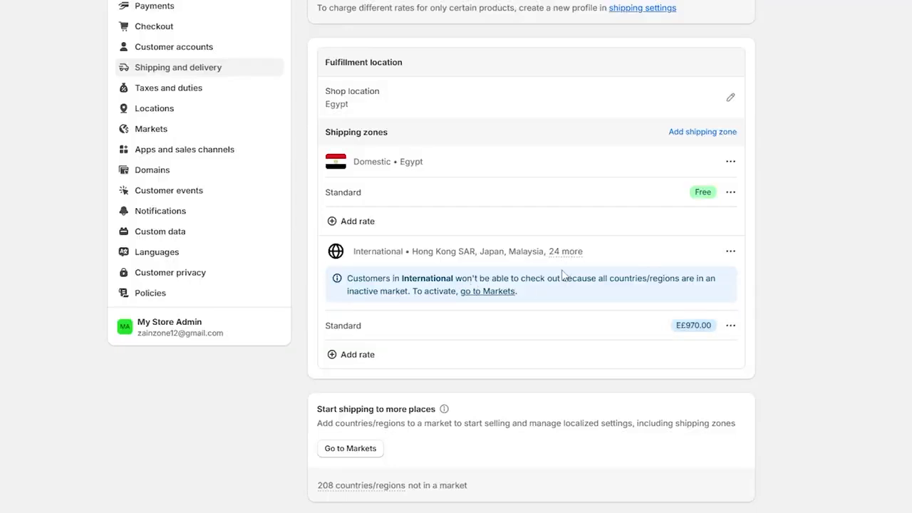
{"action": "mouse_move", "coordinate": [564, 251]}
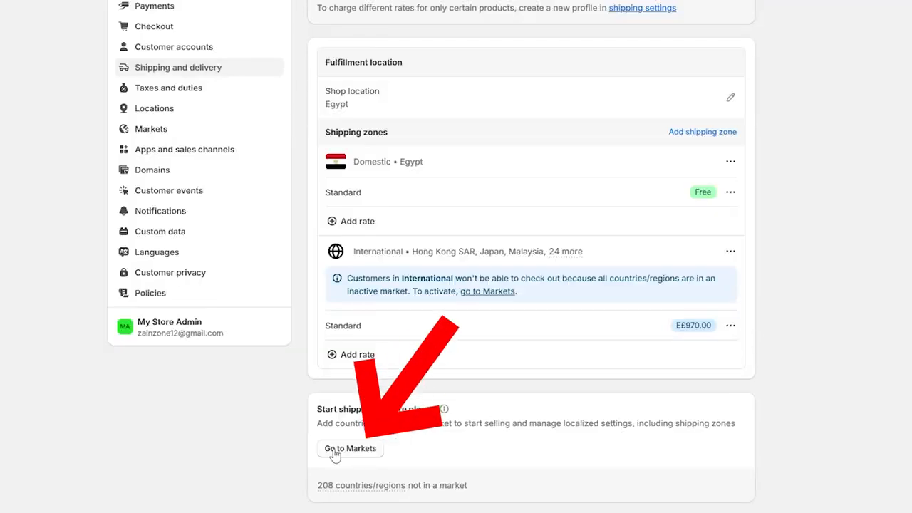
Step: From Markets, manage Australia's International shipping, reaching the zone with UAE, Austria, Australia and 25 more
{"action": "left_click", "coordinate": [349, 448]}
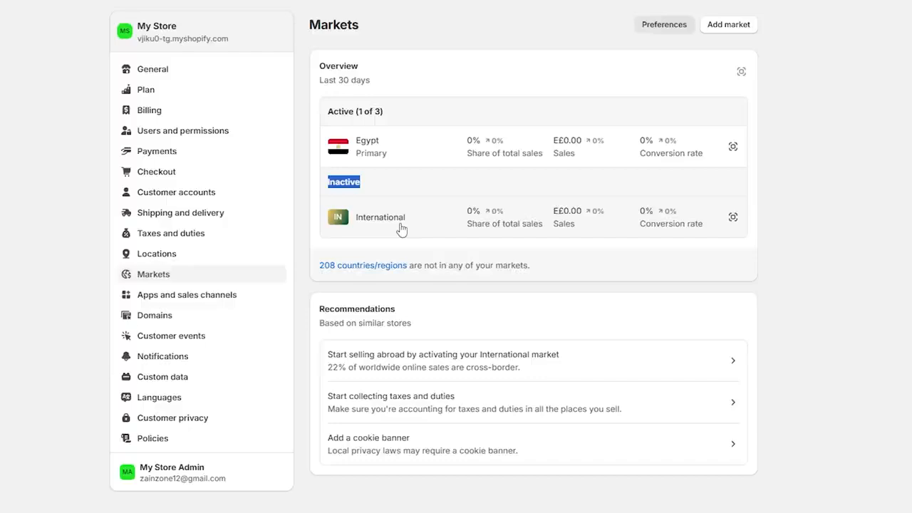
{"action": "left_click", "coordinate": [379, 216]}
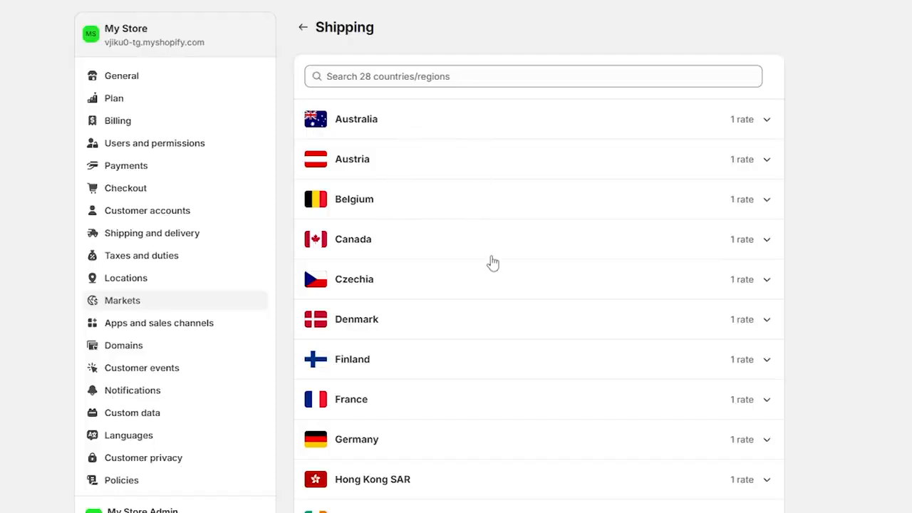
{"action": "left_click", "coordinate": [767, 120]}
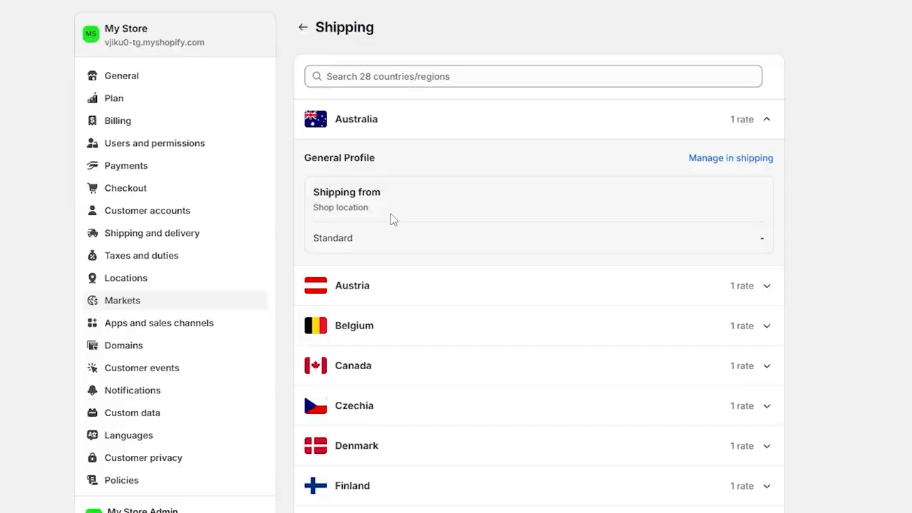
{"action": "left_click", "coordinate": [729, 157]}
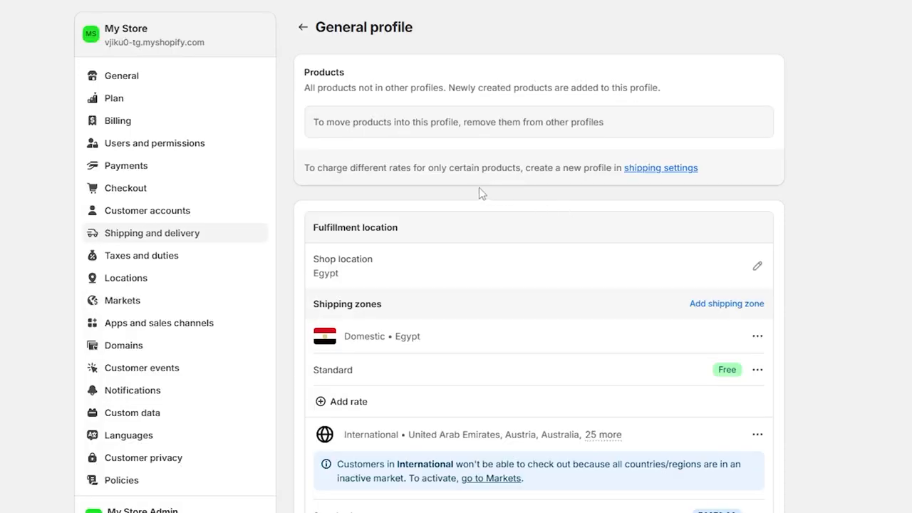
{"action": "scroll", "scroll_direction": "down", "scroll_amount": 3}
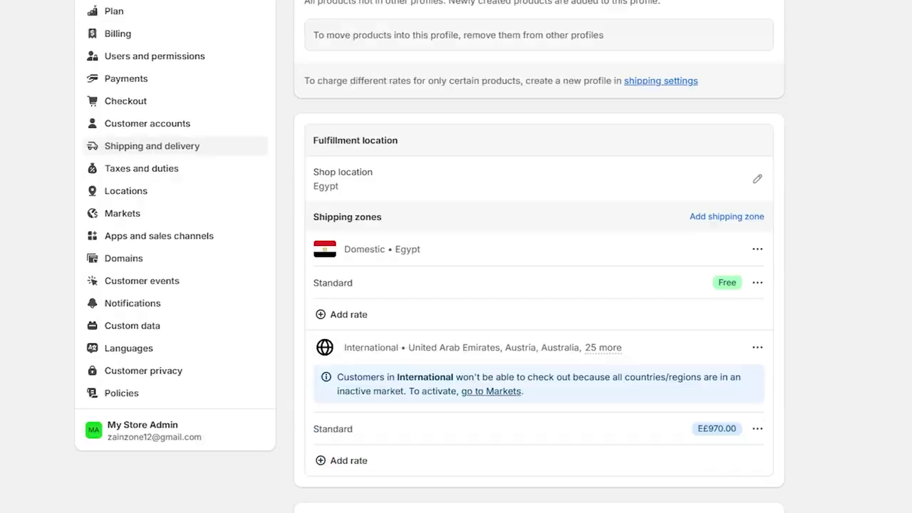
Step: Set the International market's status from Inactive to Active and save it
{"action": "left_click", "coordinate": [491, 391]}
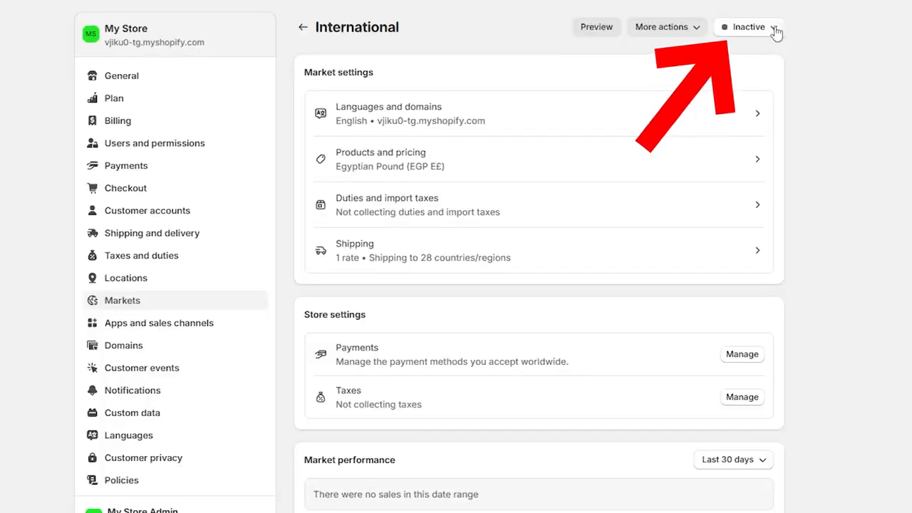
{"action": "left_click", "coordinate": [749, 25]}
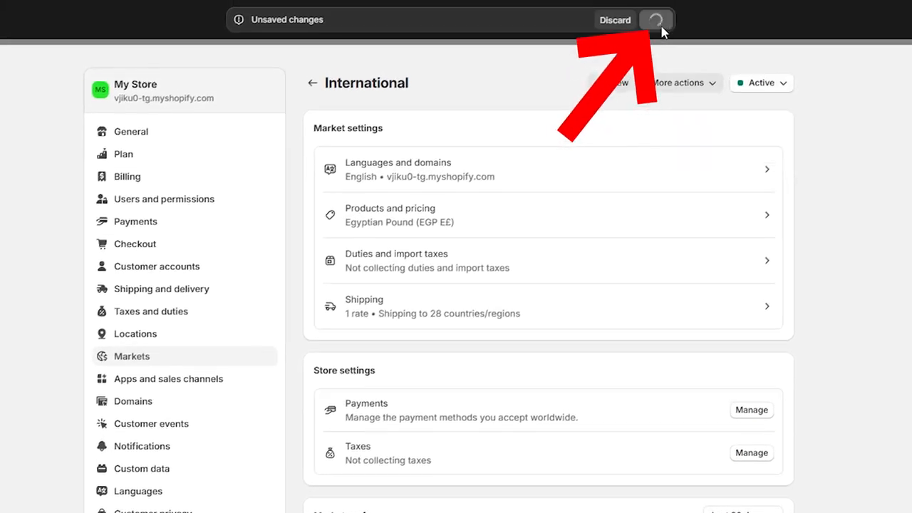
{"action": "left_click", "coordinate": [654, 20]}
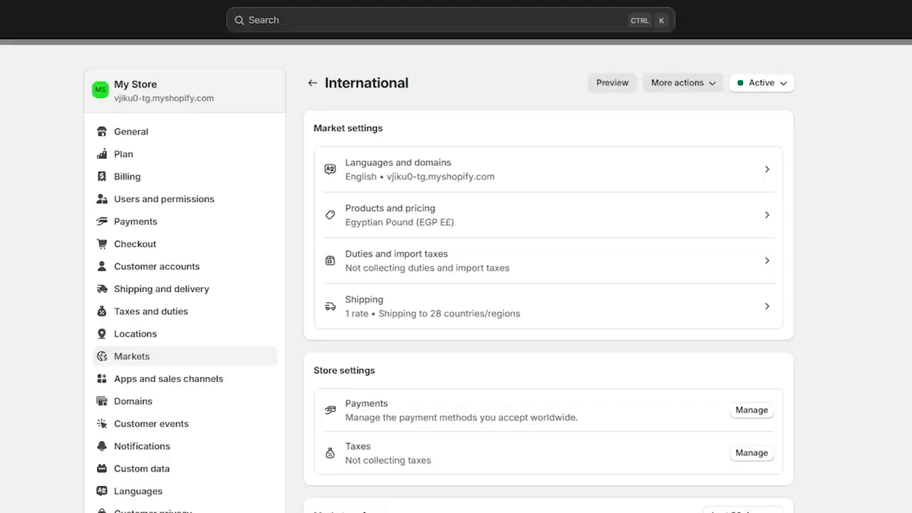
{"action": "mouse_move", "coordinate": [205, 362]}
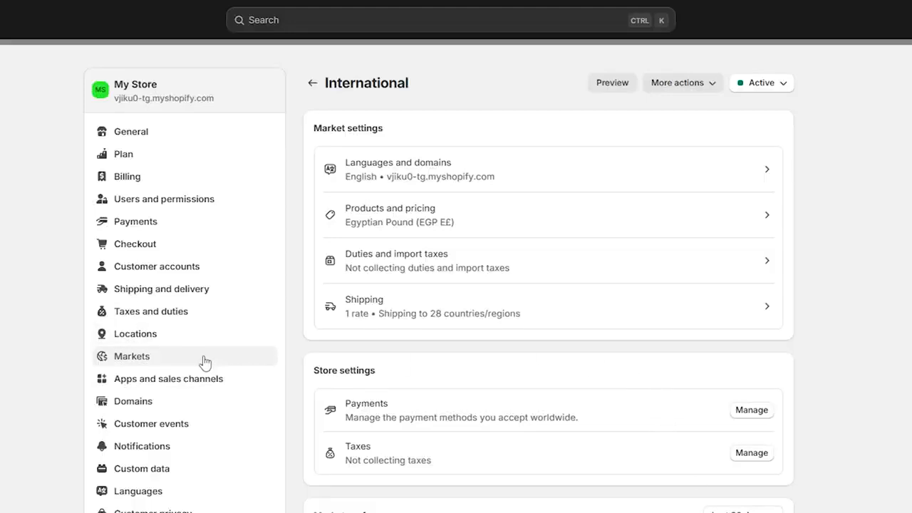
{"action": "mouse_move", "coordinate": [211, 362]}
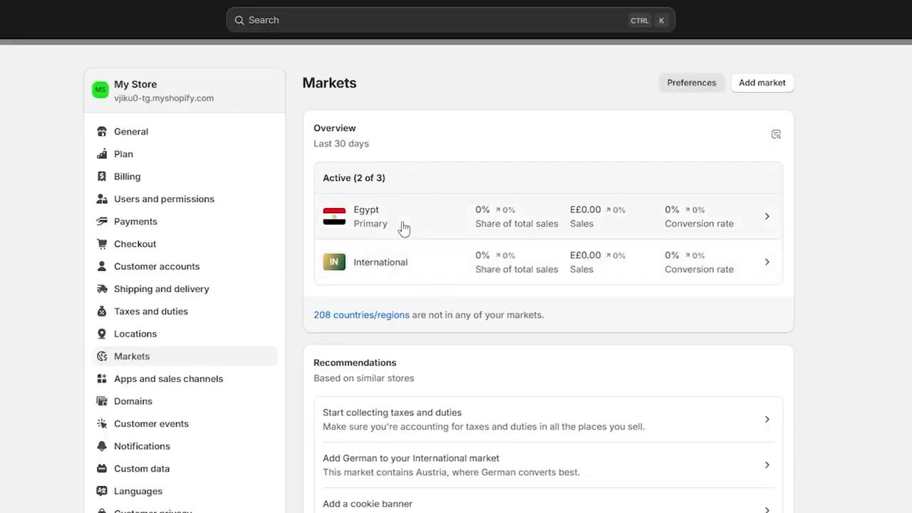
{"action": "mouse_move", "coordinate": [399, 282]}
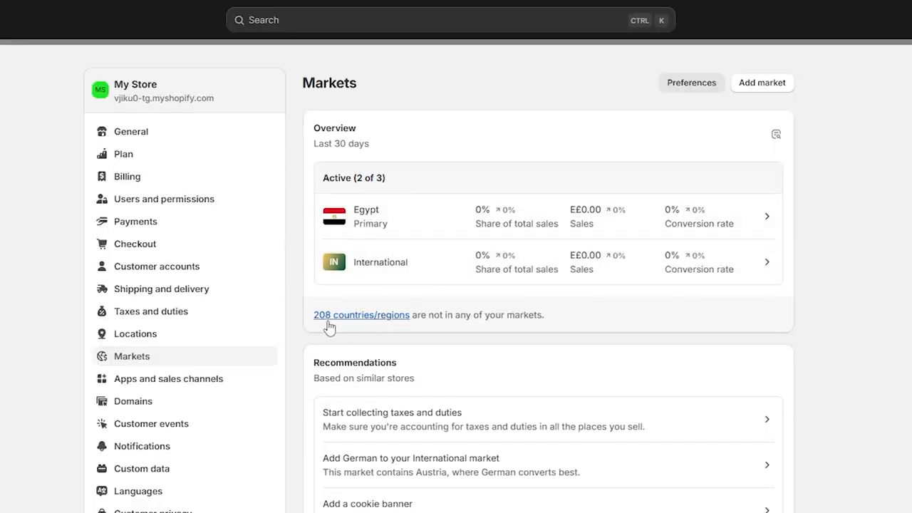
{"action": "mouse_move", "coordinate": [321, 327]}
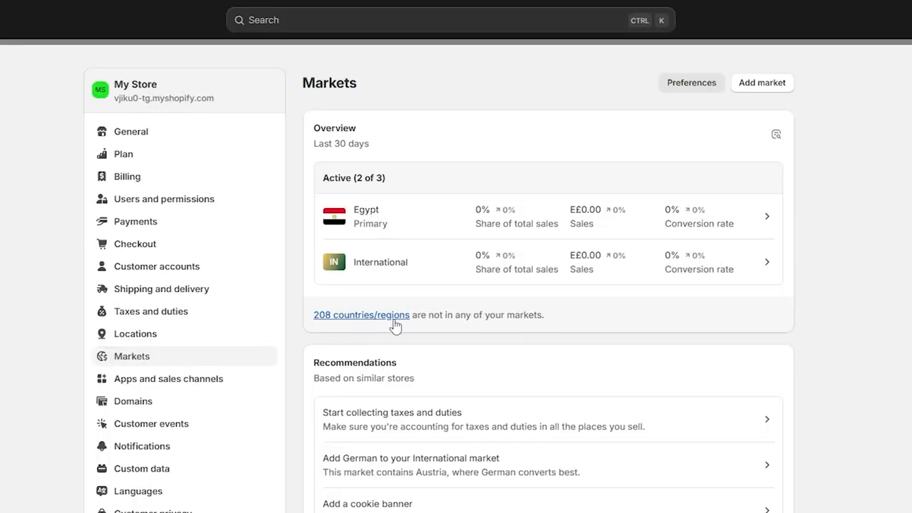
Step: Start a new market from the 208 countries/regions not yet in any market
{"action": "left_click", "coordinate": [362, 315]}
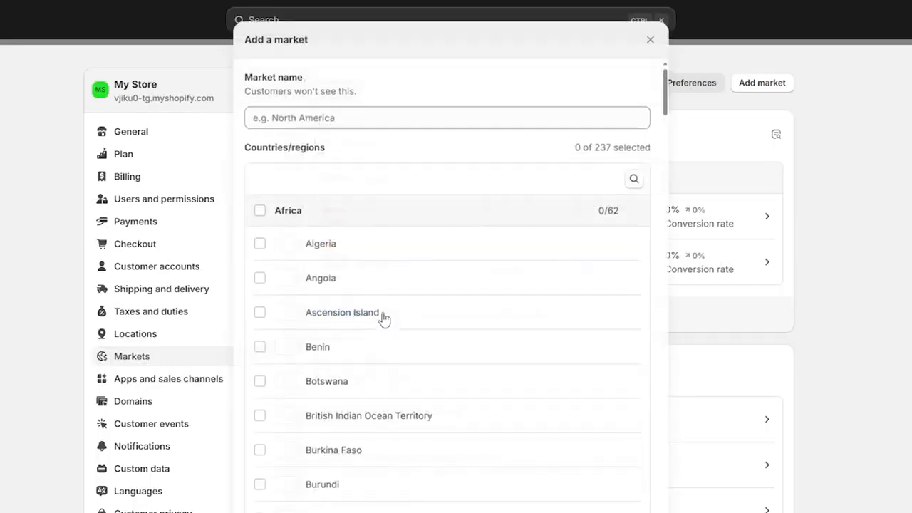